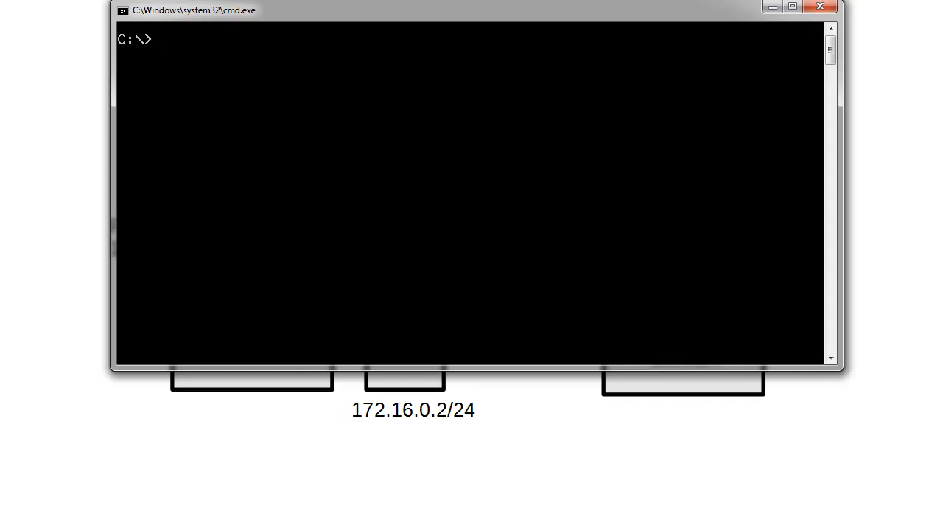
Telnet to the router at 172.16.0.1 and submit blank password attempts at its prompt.
text(telnet)
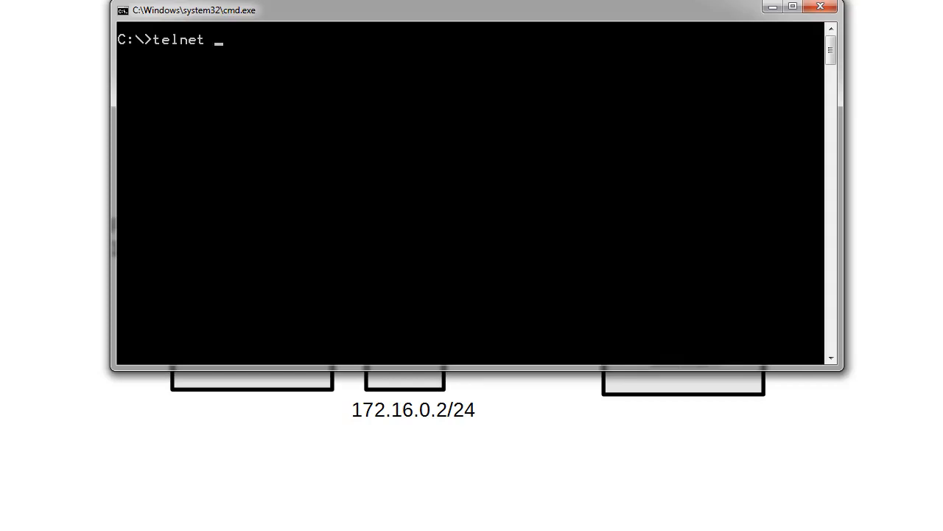
text(1)
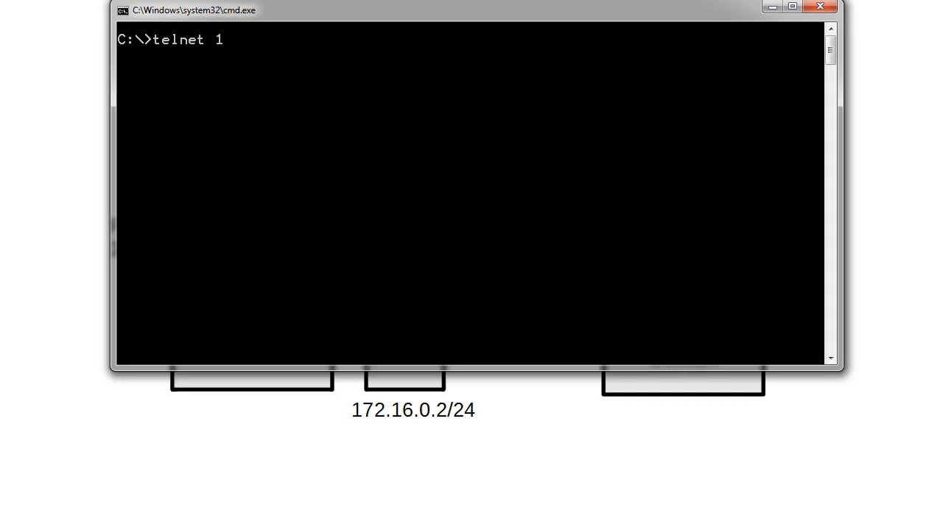
text(72.16.0)
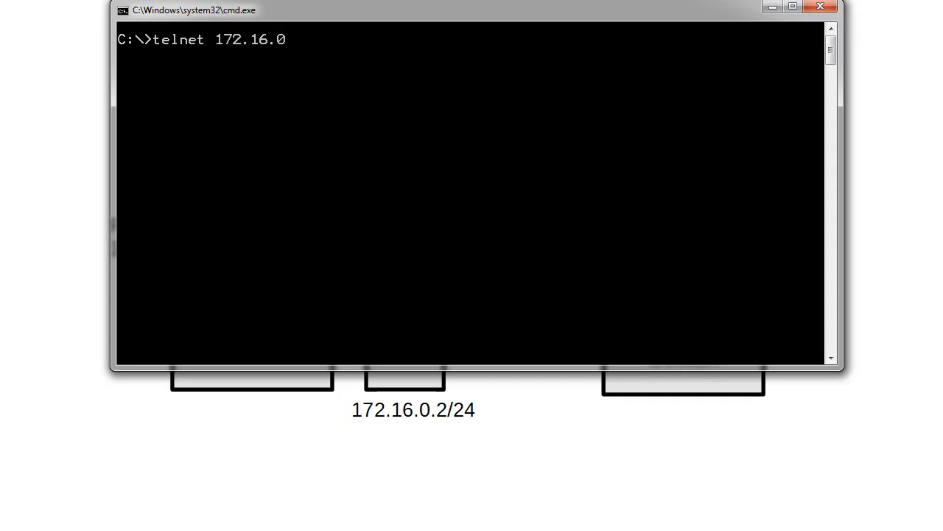
key(Return)
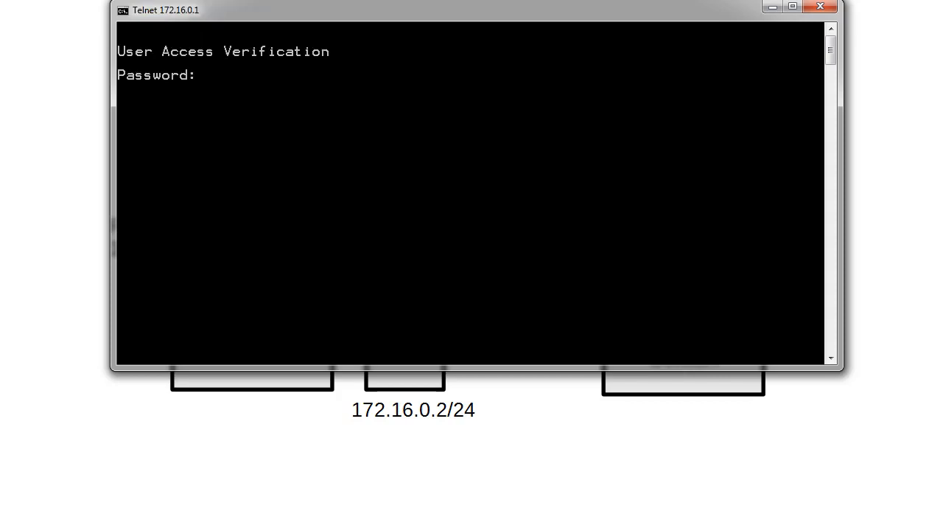
key(Return)
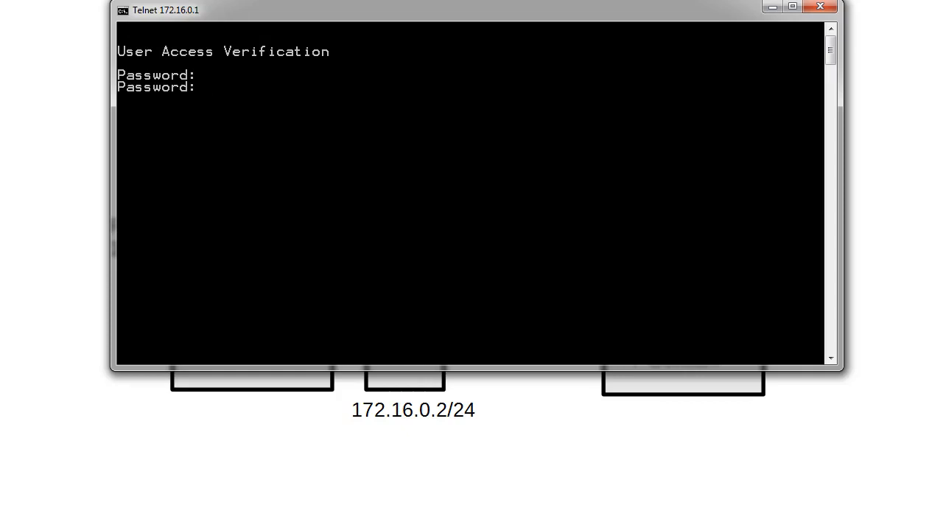
key(Return)
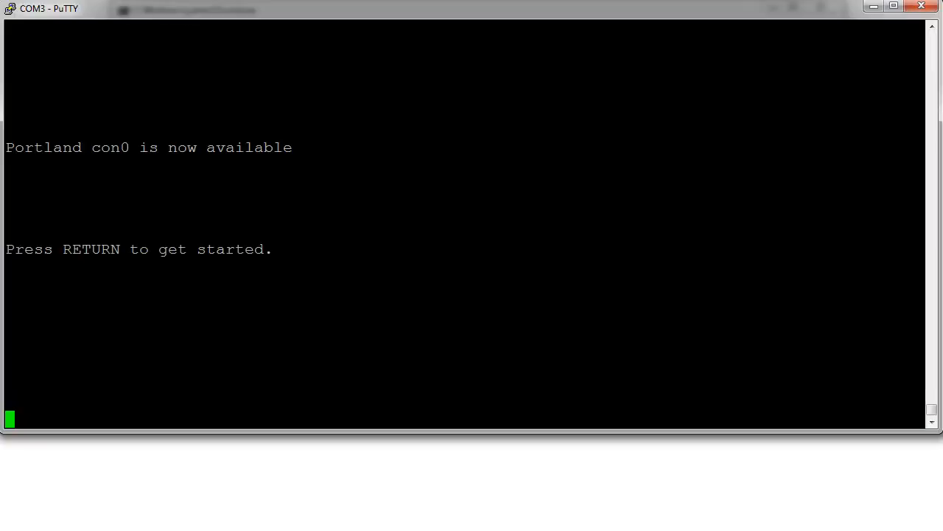
Wake the Portland console and enter privileged mode with 'en'.
key(Return)
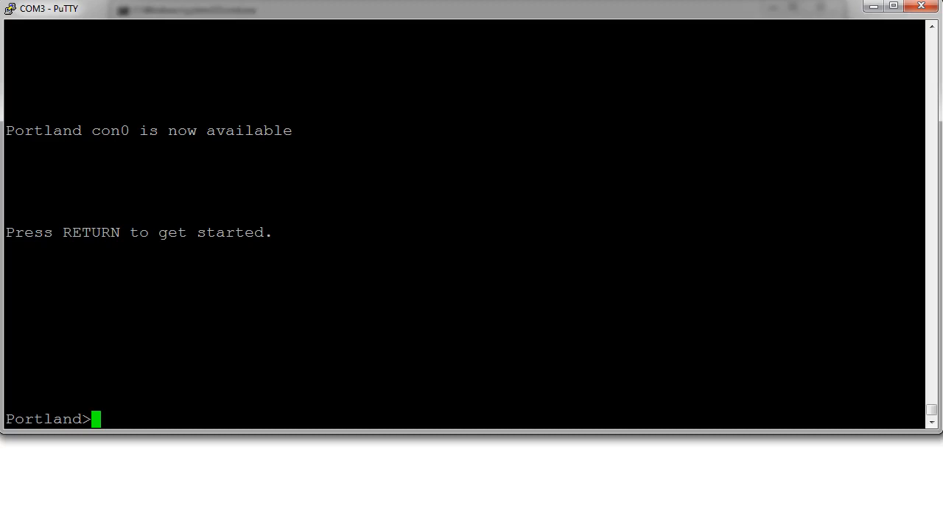
text(en)
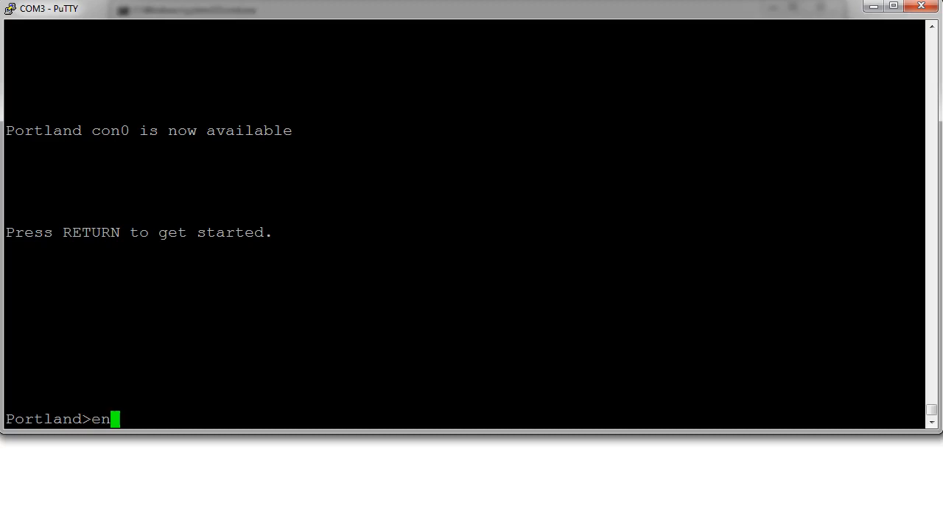
key(Return)
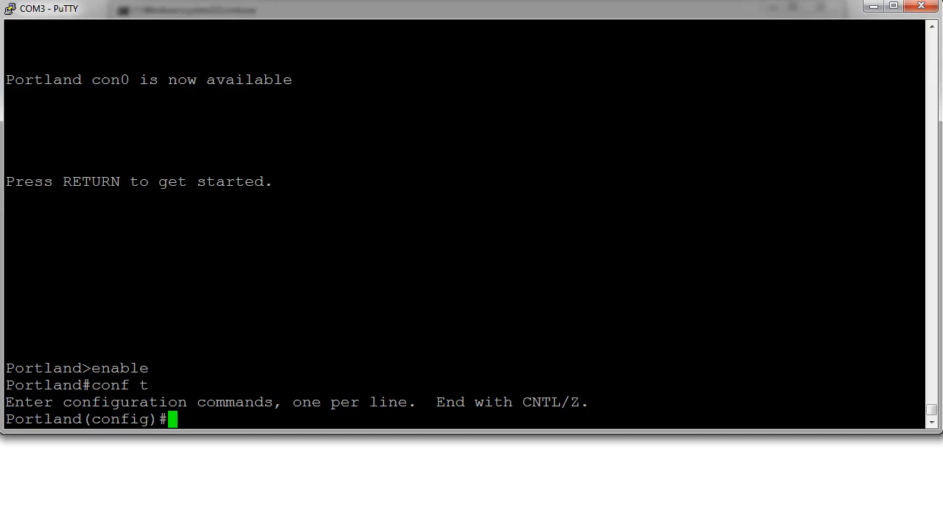
Compose 'access-list 100 deny tcp ?', using ? help to list number ranges and source options.
text(access)
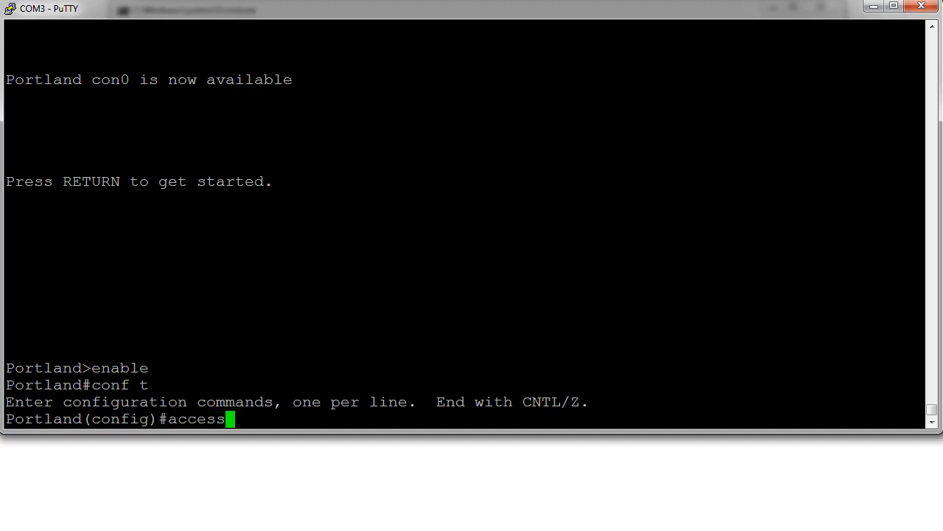
text(access-list)
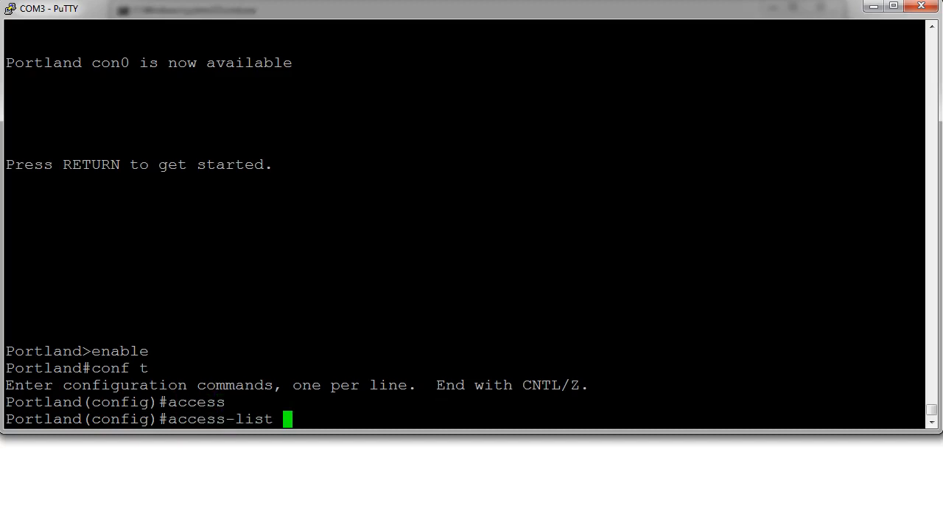
text(?)
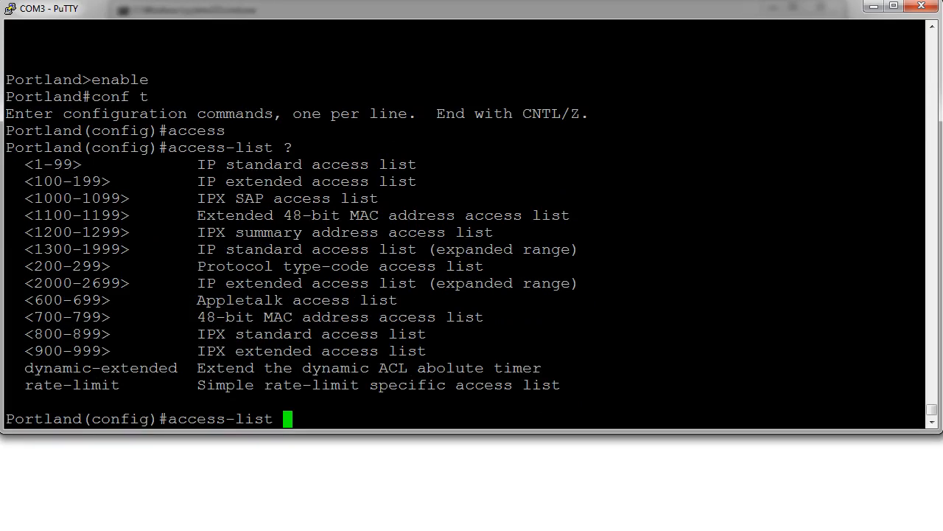
text(100)
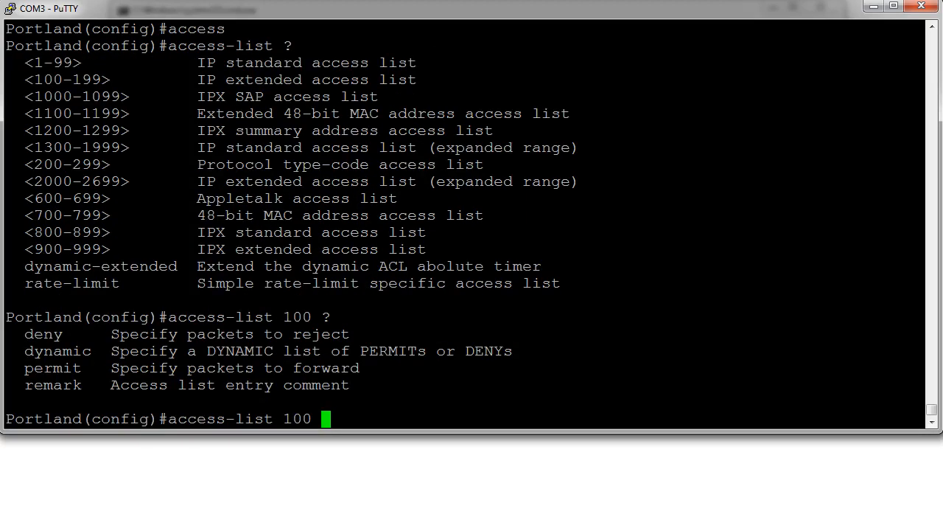
text(den)
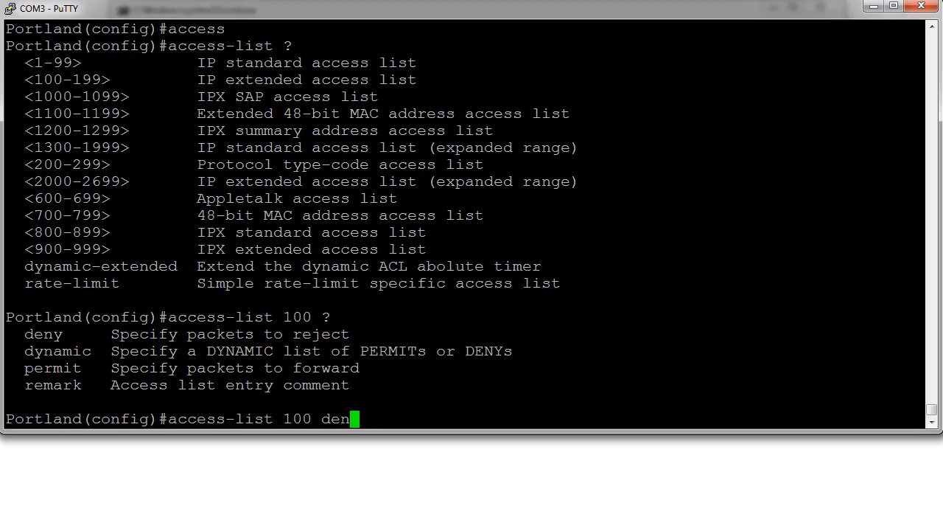
text(y)
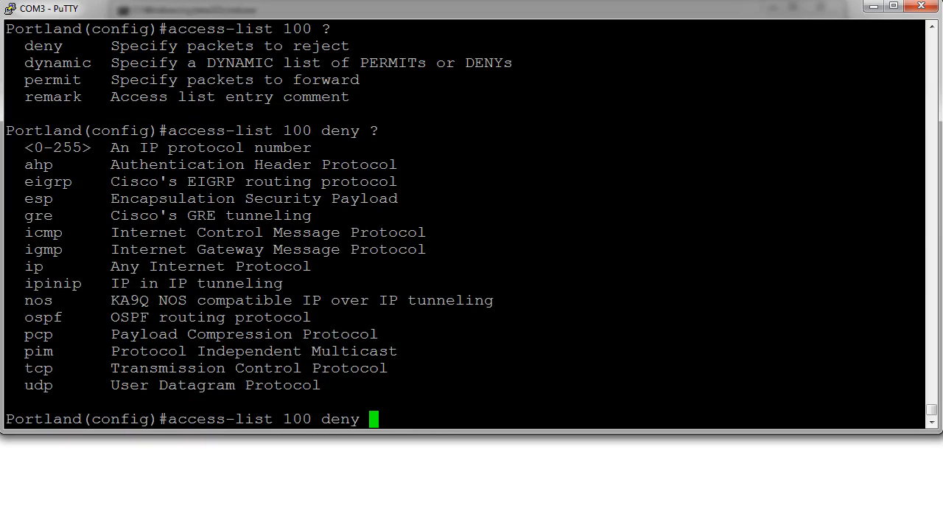
text(tcp ?)
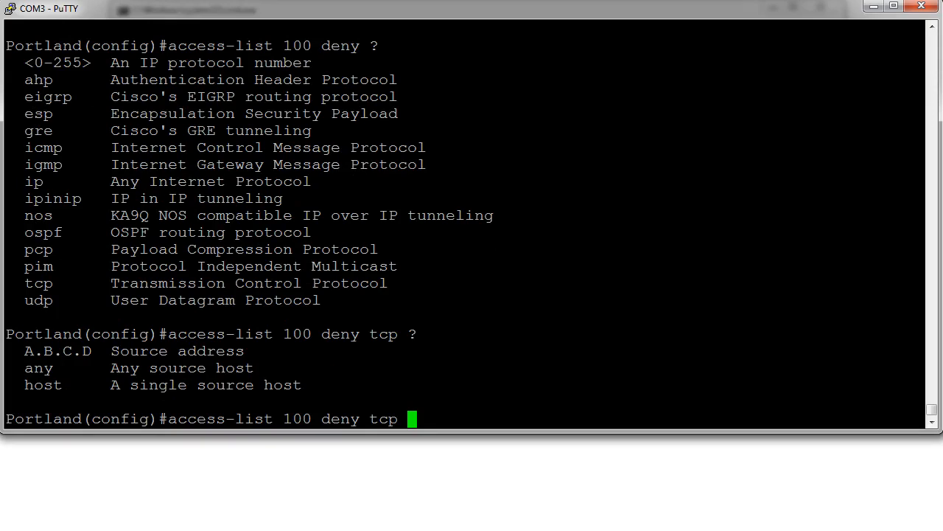
double_click(58, 350)
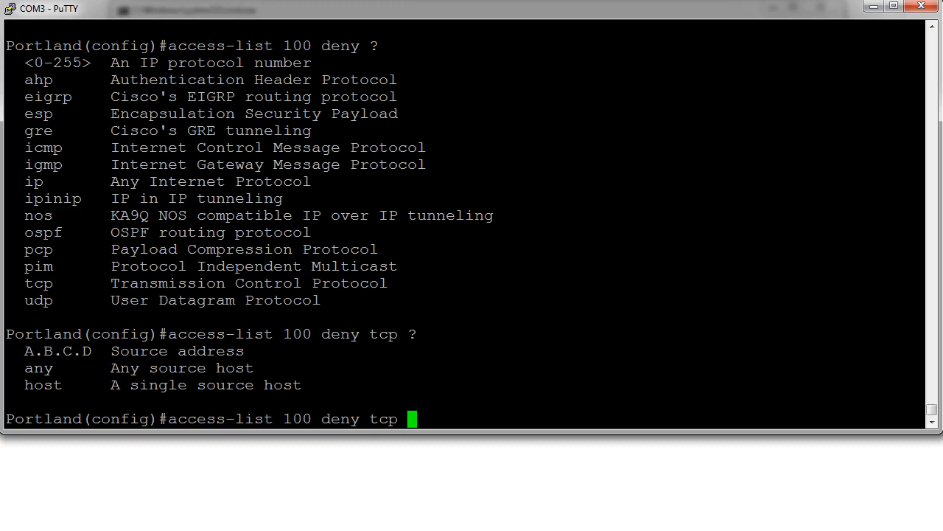
Add source 172.16.0.2 and wildcard 0.0.0.255 to the deny tcp entry, listing destination options.
text(1)
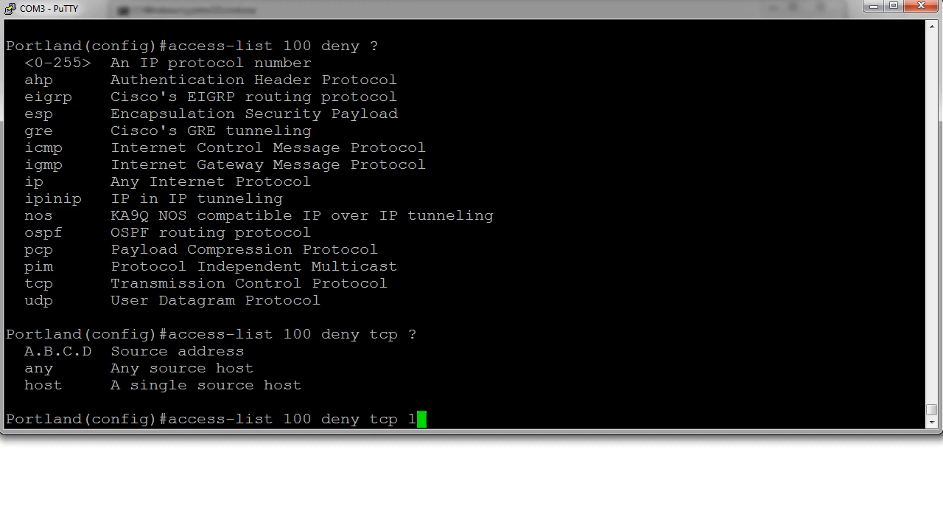
text(72.16)
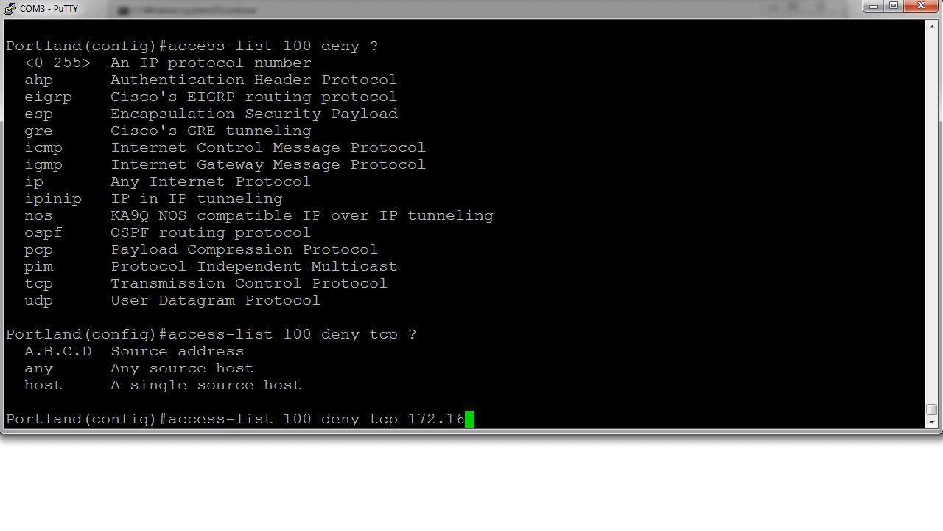
text(.0.)
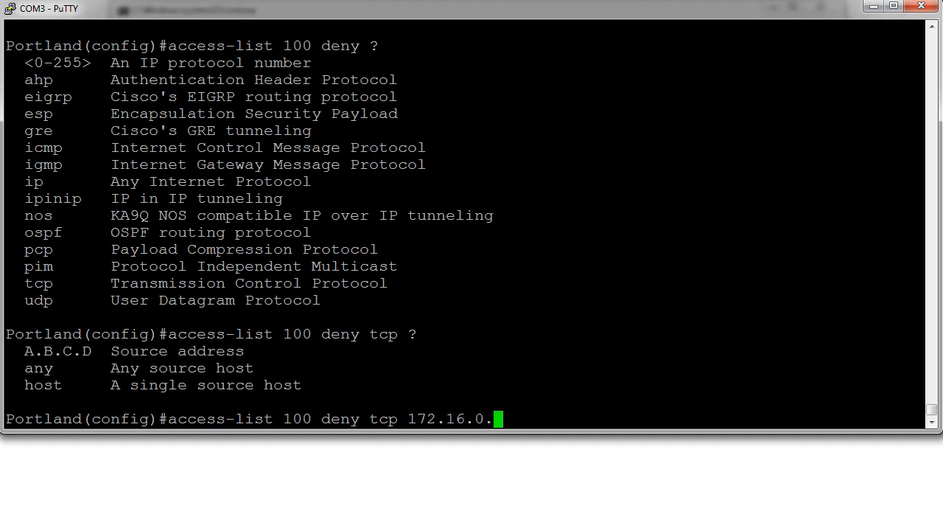
text(2 ?)
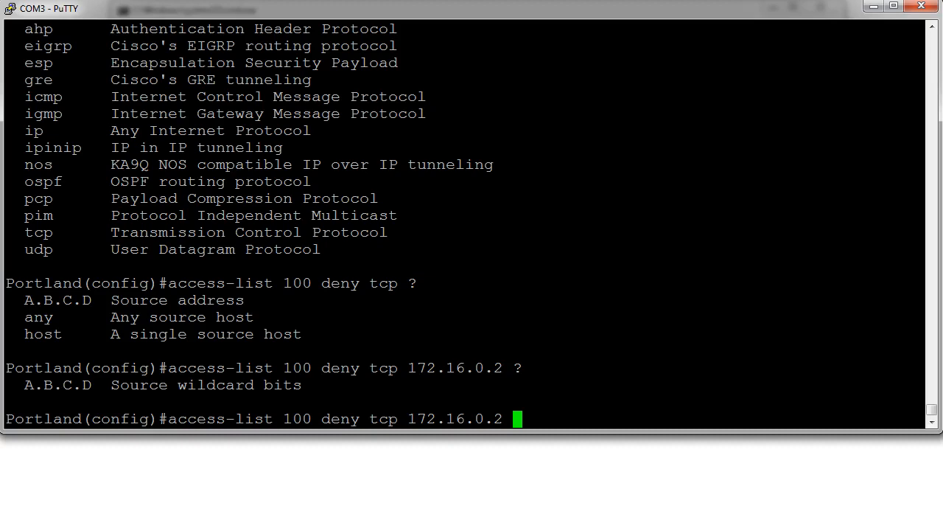
text(0)
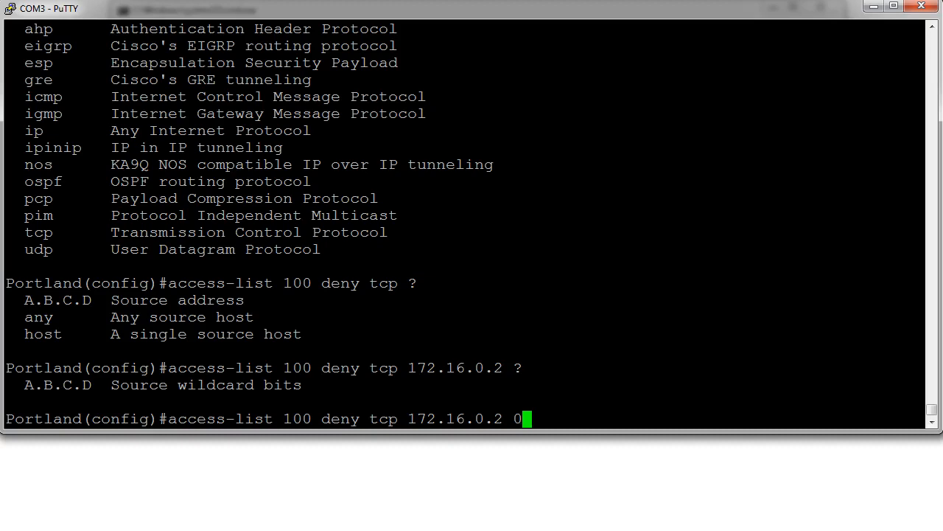
text(.0.0.)
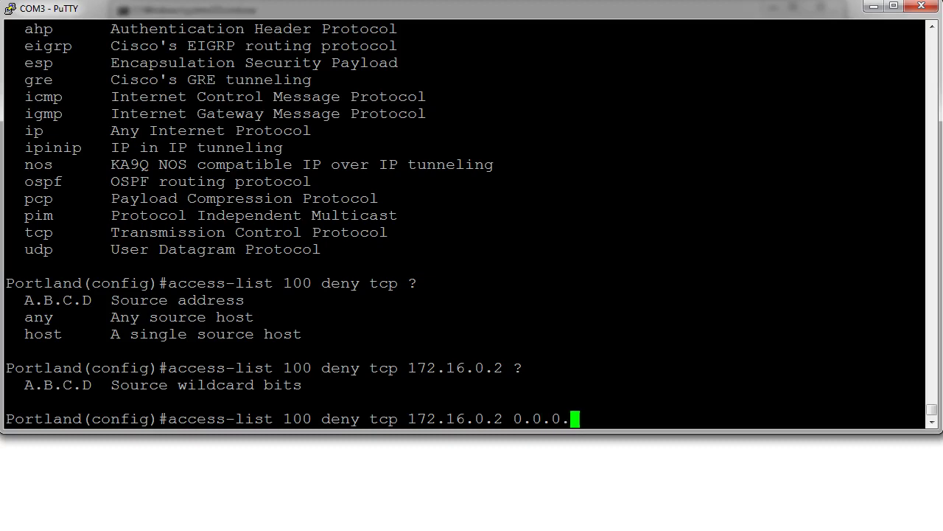
text(255)
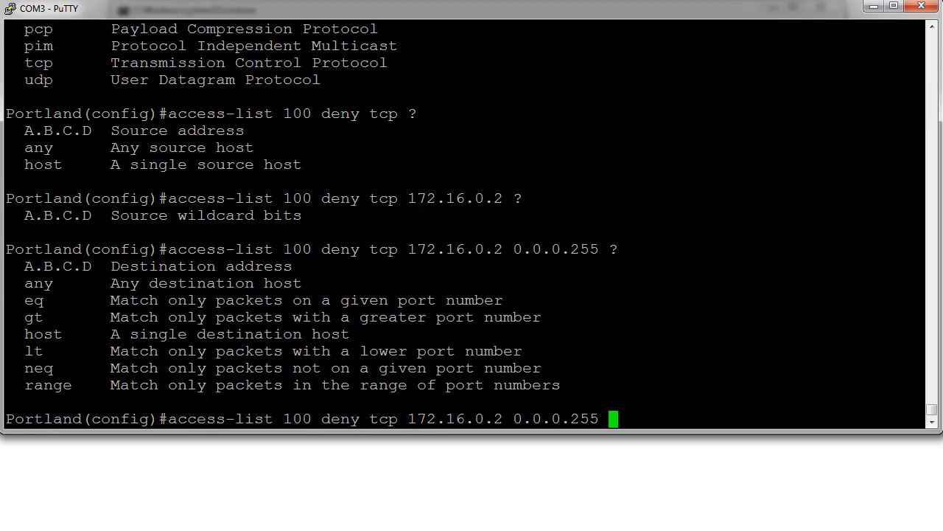
Complete the entry with destination host 172.16.0.1 eq 23 and submit it.
text(host)
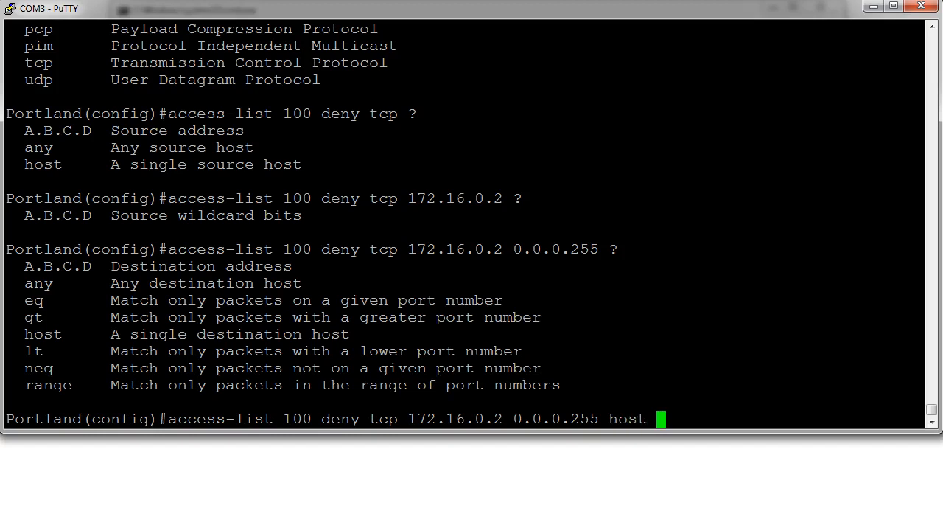
text(17)
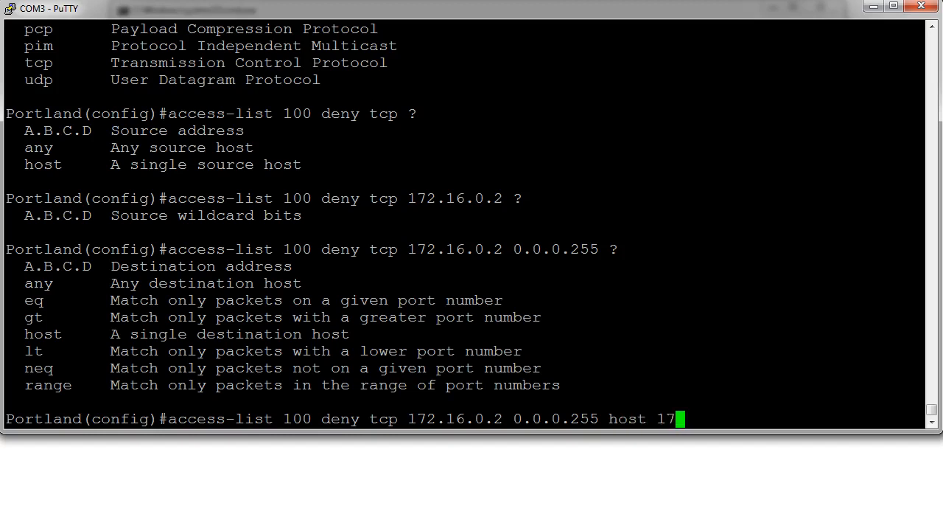
text(2.16.0.1)
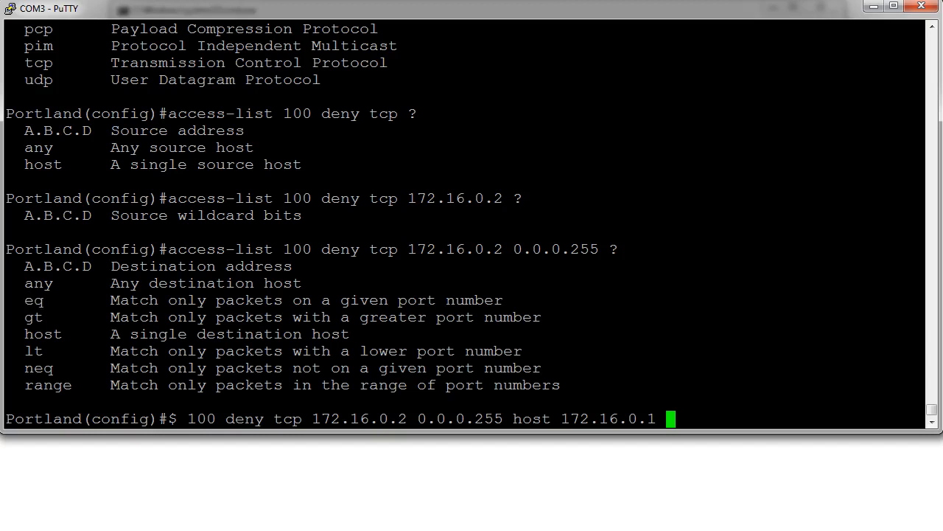
text(eq)
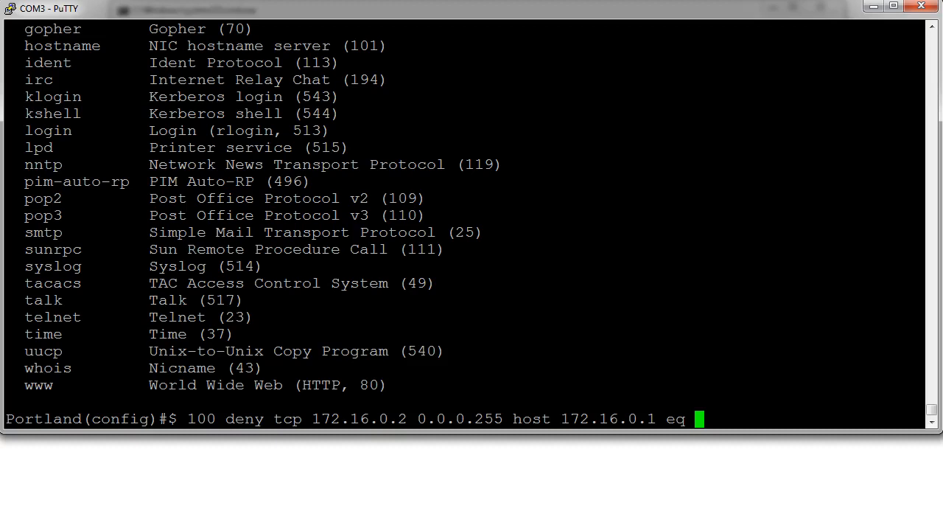
text(t)
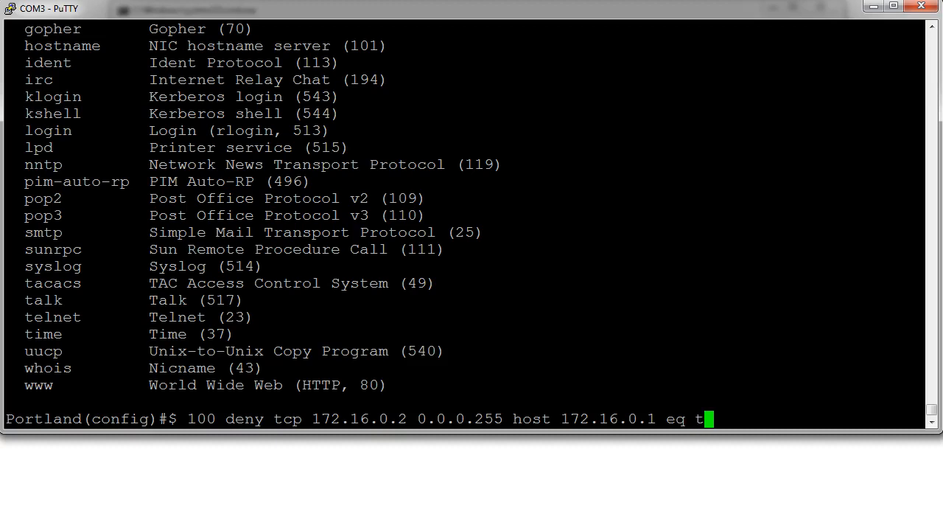
text(23)
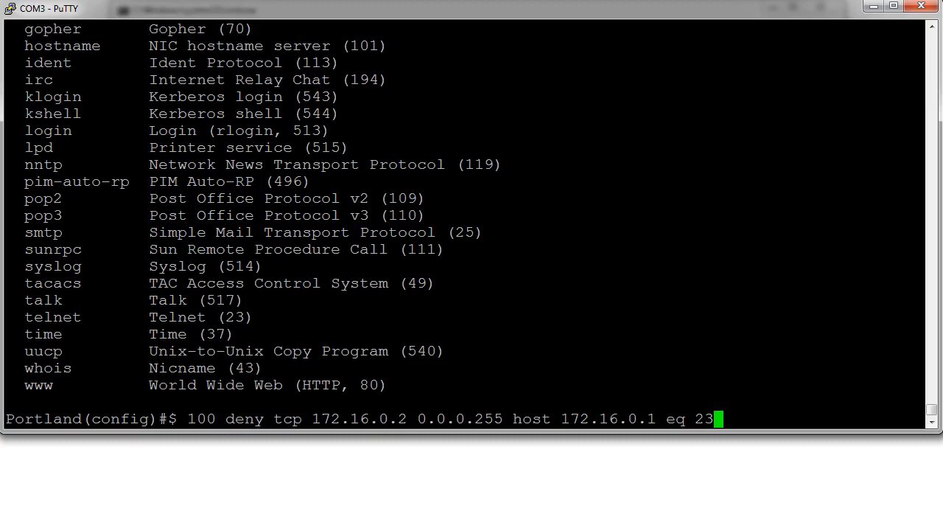
key(Return)
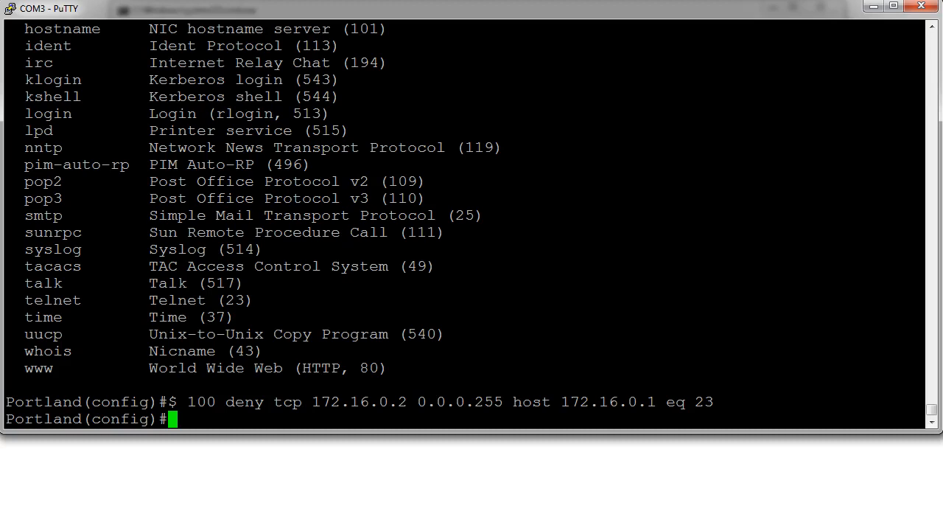
Explore access-list permit and 'any' options with ? help.
text(a)
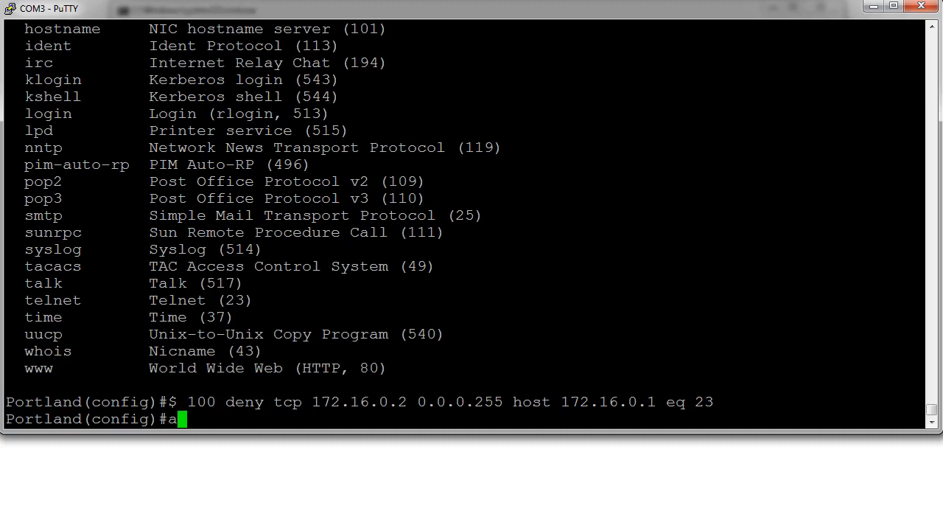
text(ccess-list)
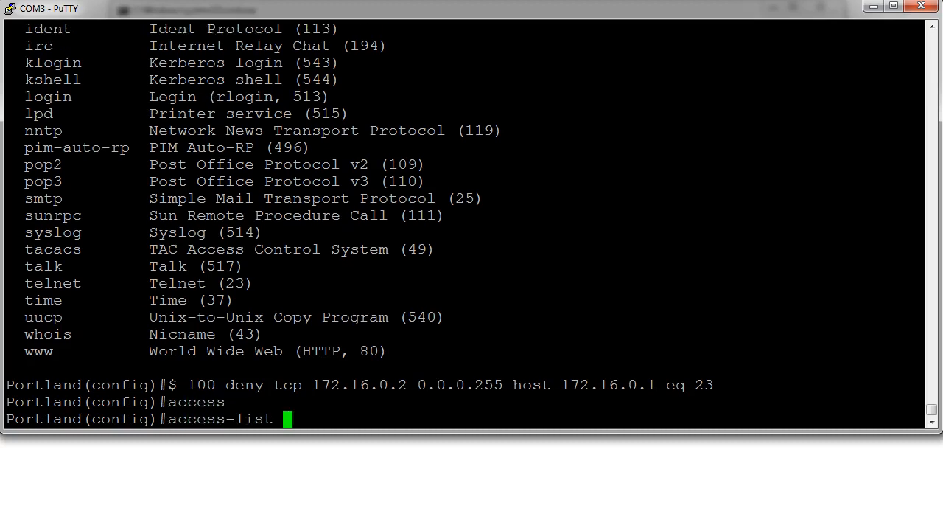
text(1 ?)
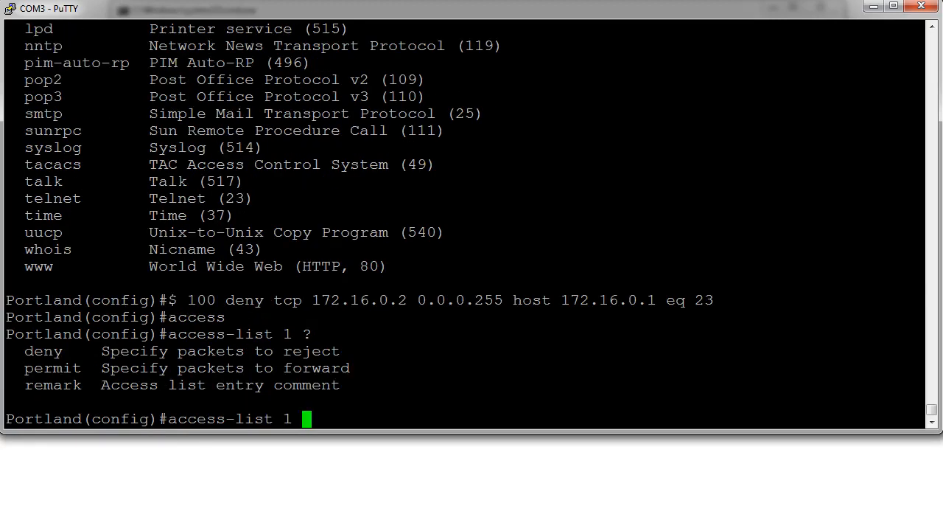
text(permit)
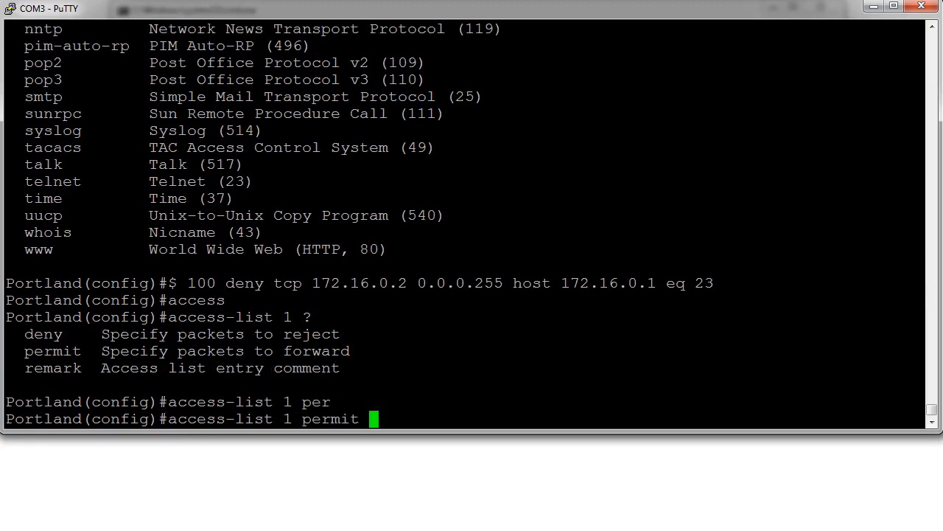
text(?)
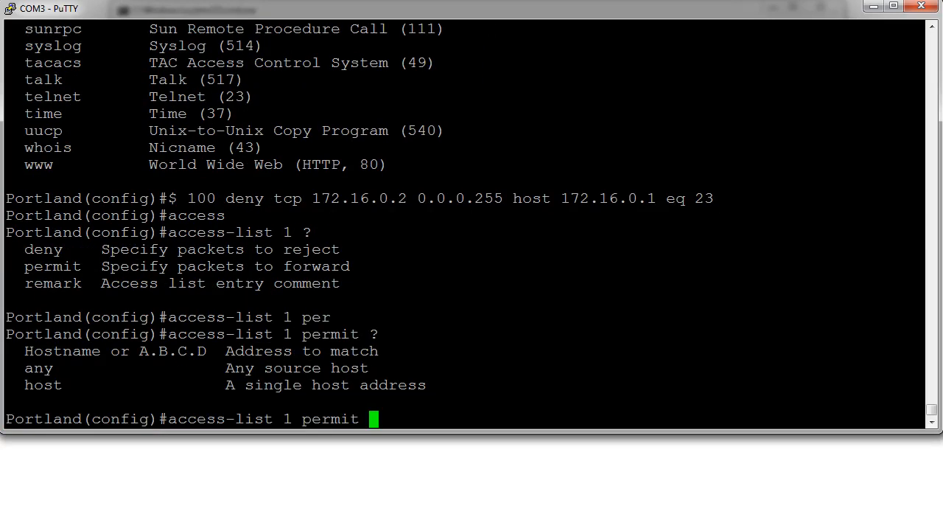
text(an)
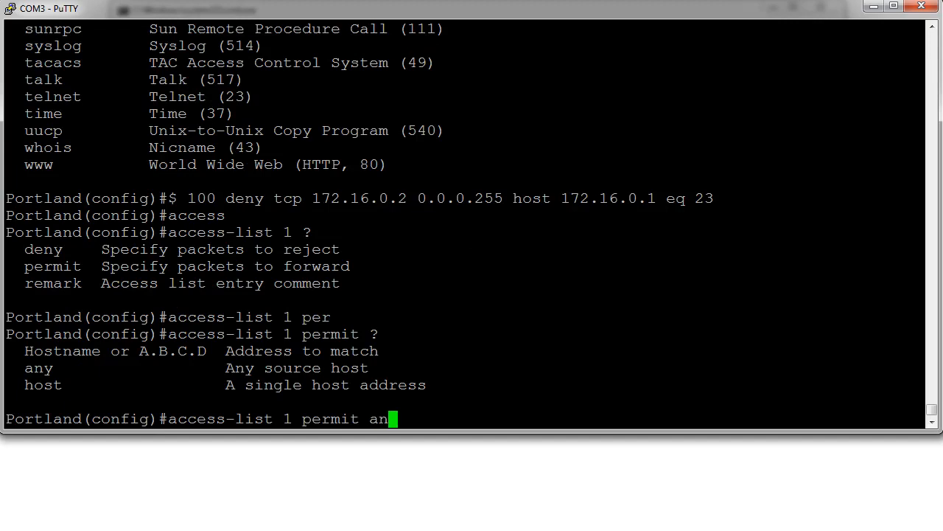
text(y)
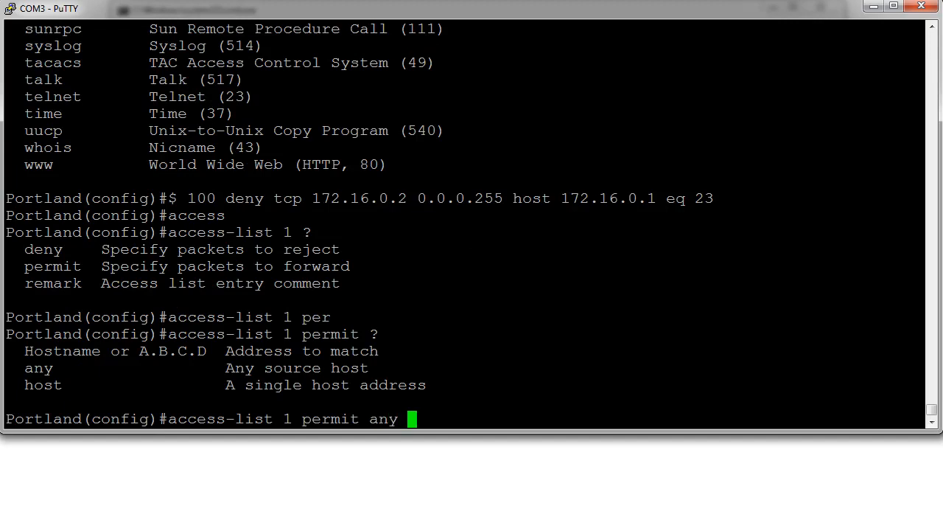
text(?)
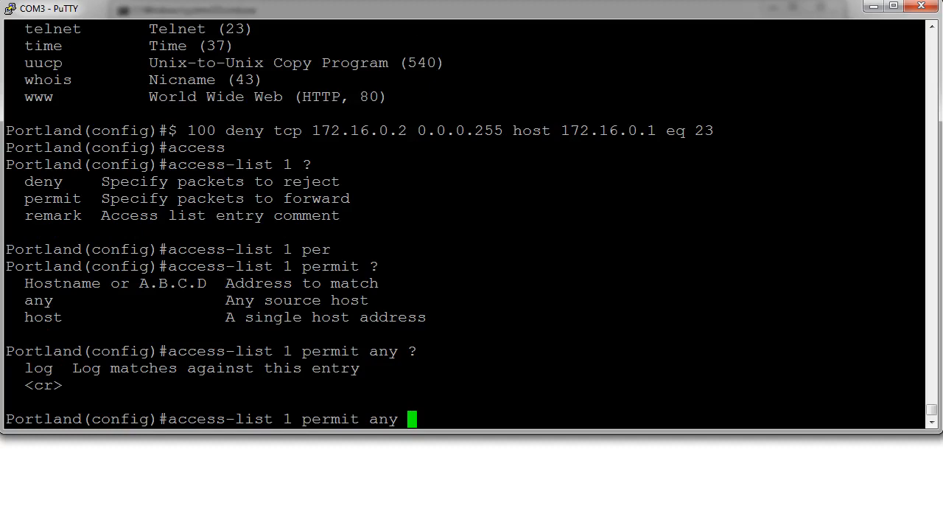
key(BackSpace)
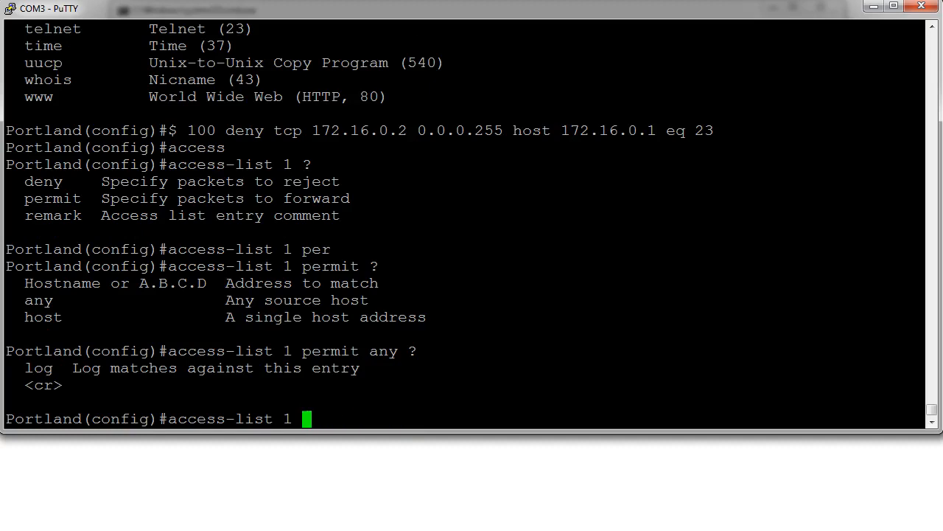
Enter 'access-list 100 permit ip any any'.
text(00 permit)
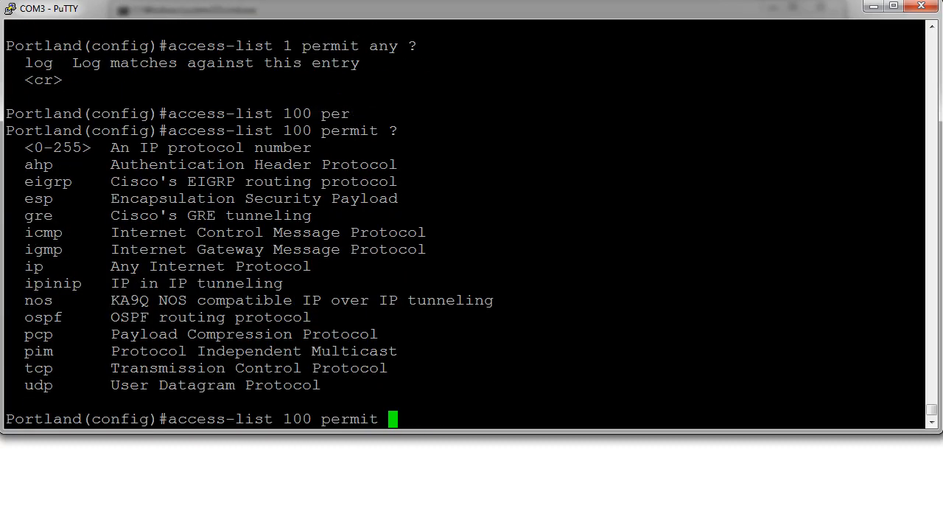
text(ip)
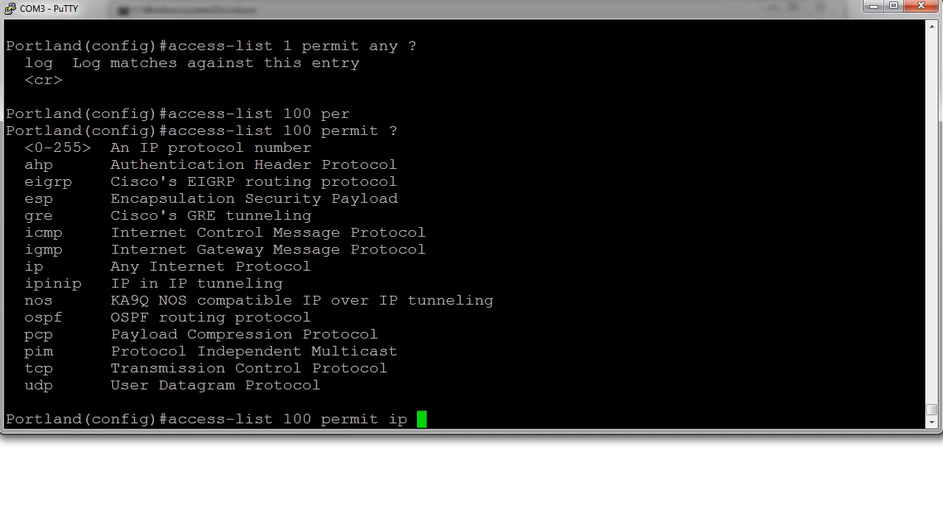
text(any)
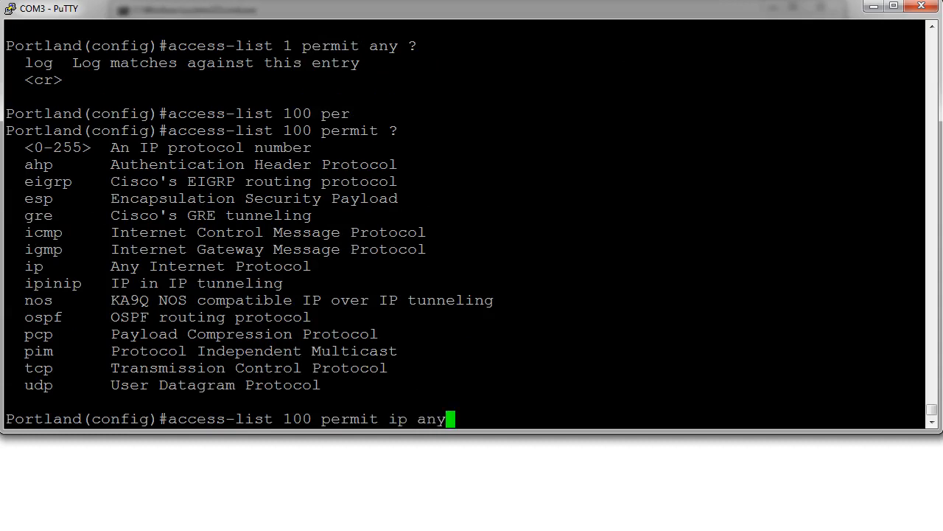
text(any)
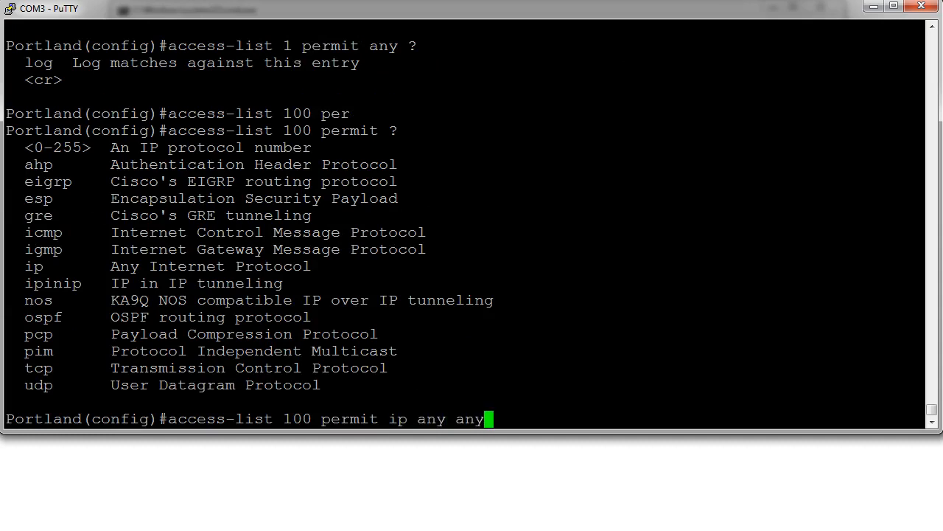
key(Return)
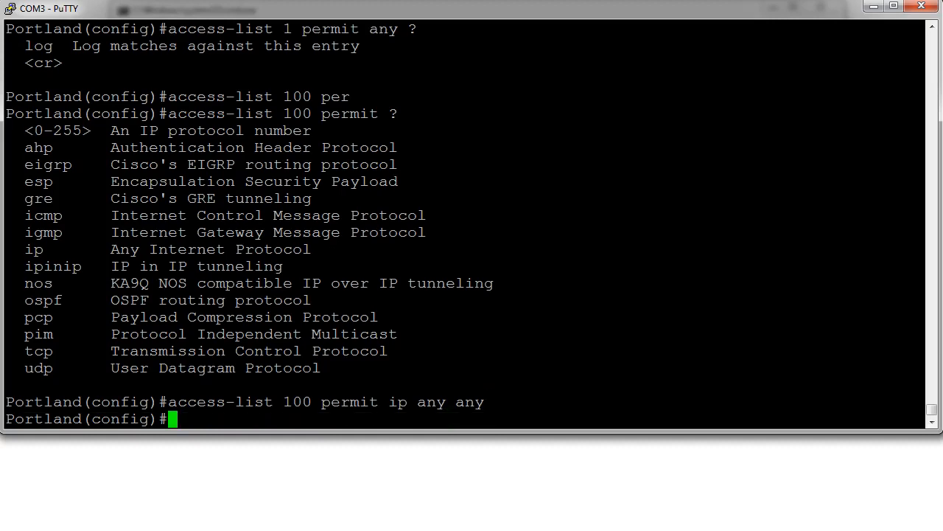
Exit with 'end' and page through show running-config to confirm both ACL 100 entries.
text(e)
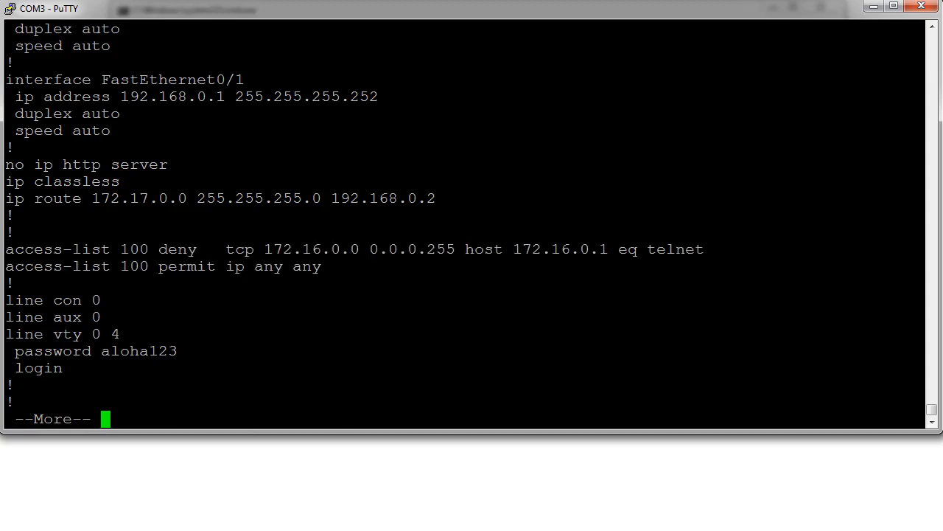
double_click(674, 249)
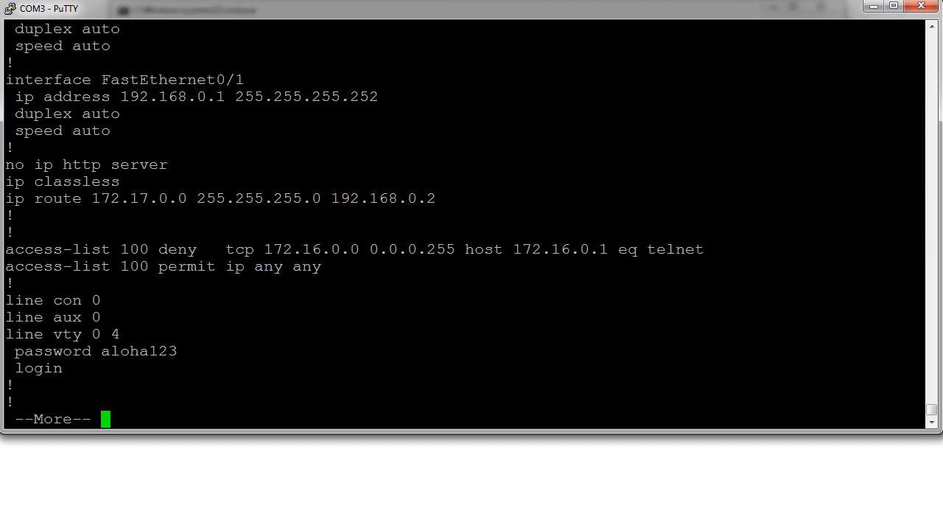
key(space)
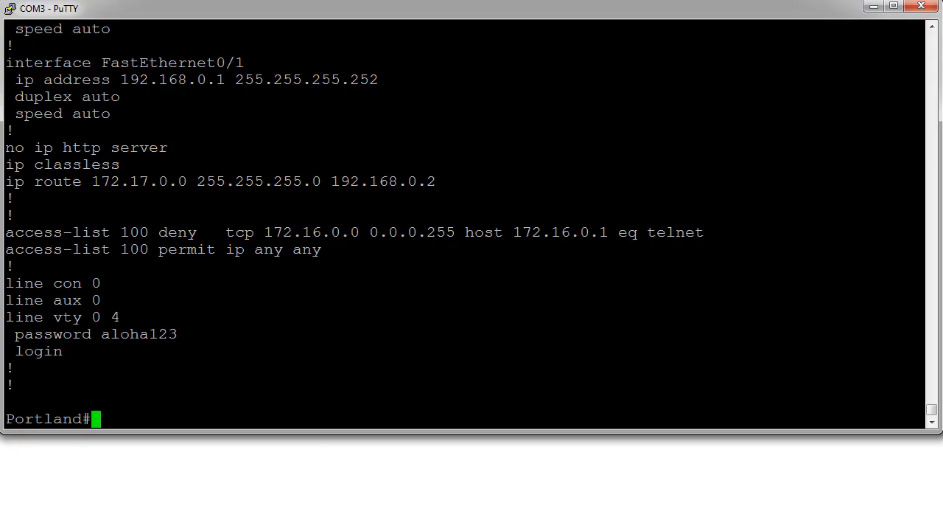
From conf t, enter interface fa0/0 and apply 'ip access-group 100 in'.
text(conf t)
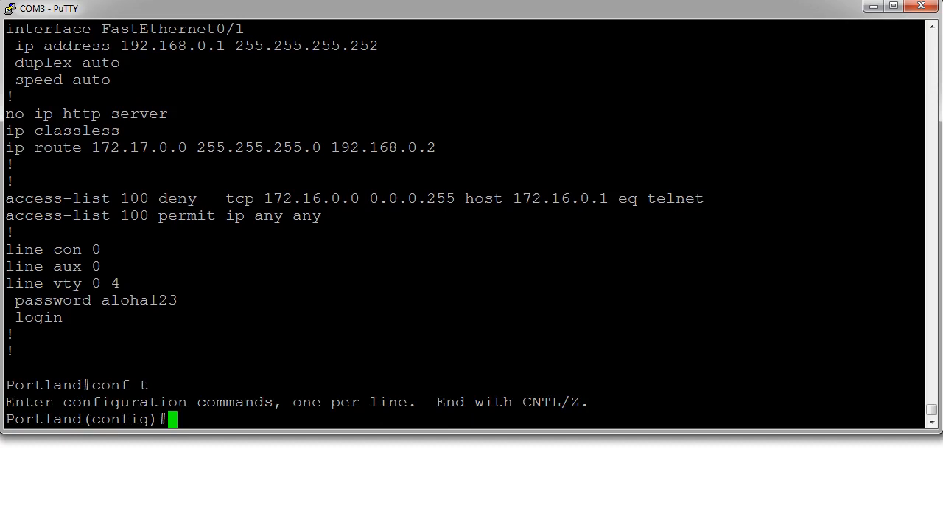
text(int fa0/)
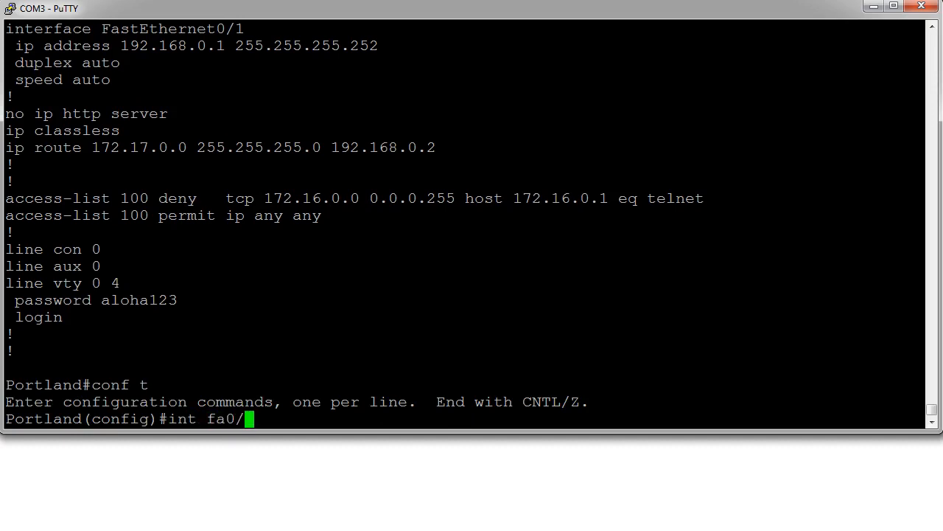
key(Return)
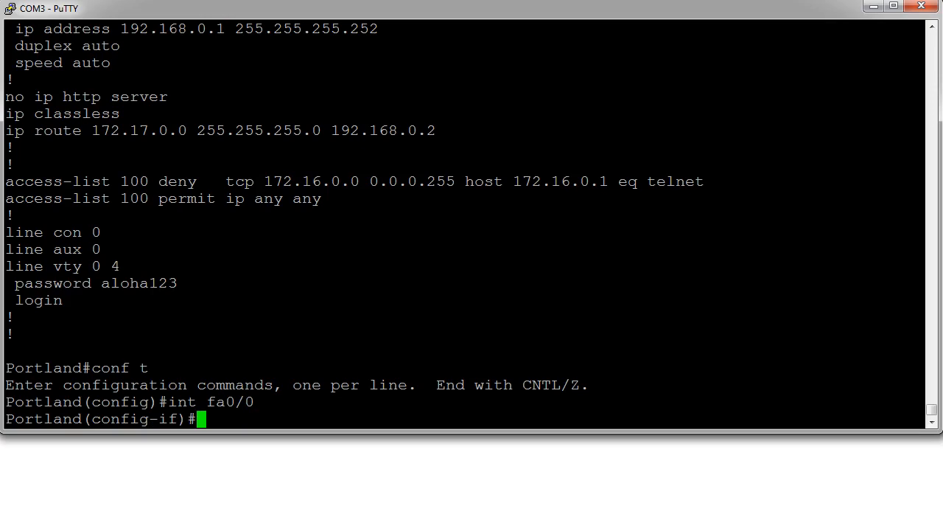
text(ip access-group)
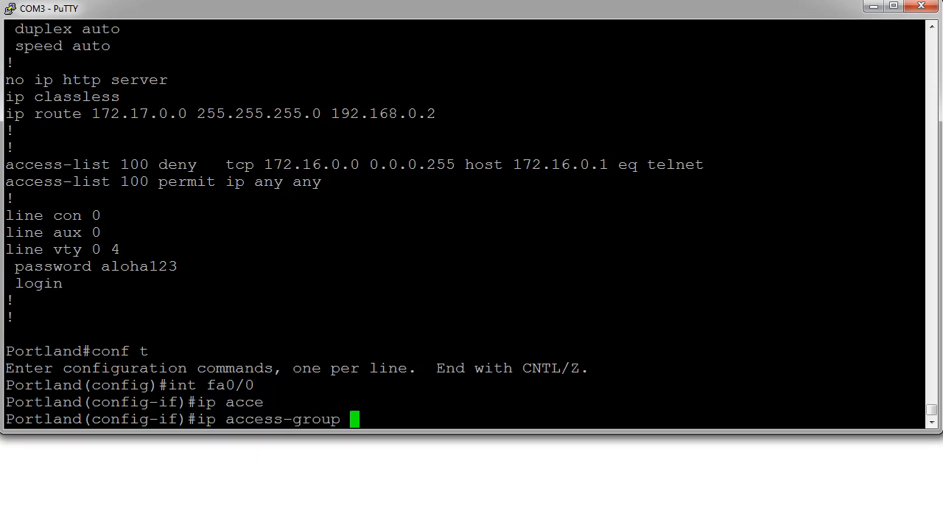
text(100 in)
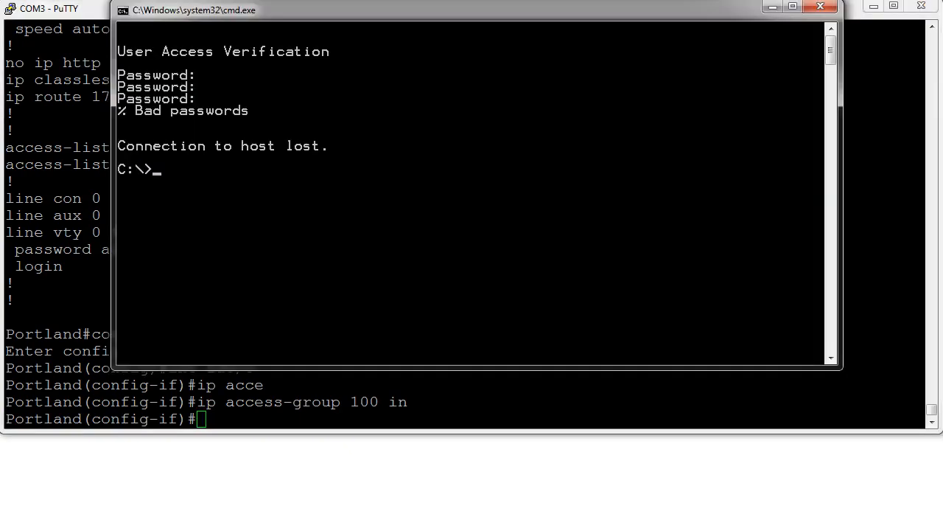
Run 'telnet 172.16.0.1' and observe the port 23 connection fail.
text(telnet 172.16.0.1)
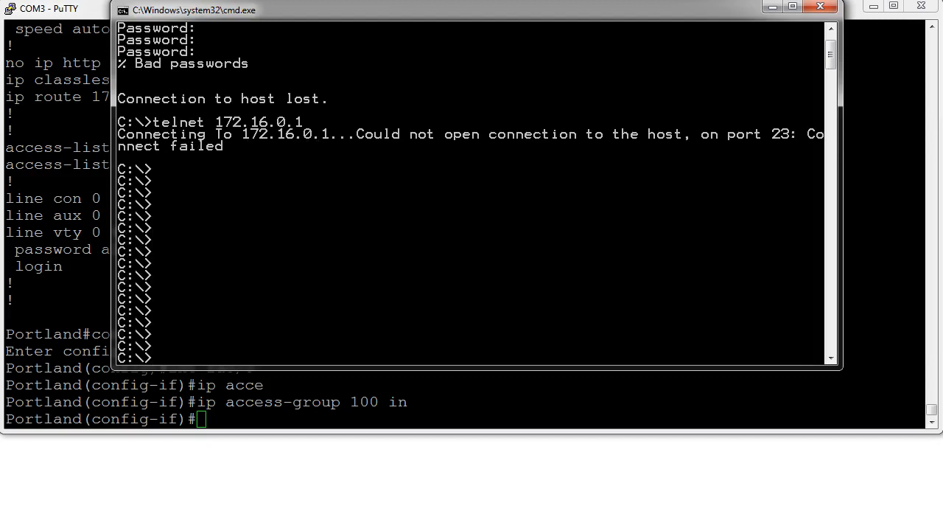
Run 'ping 172.16.0.1' and check that replies come back.
text(ping)
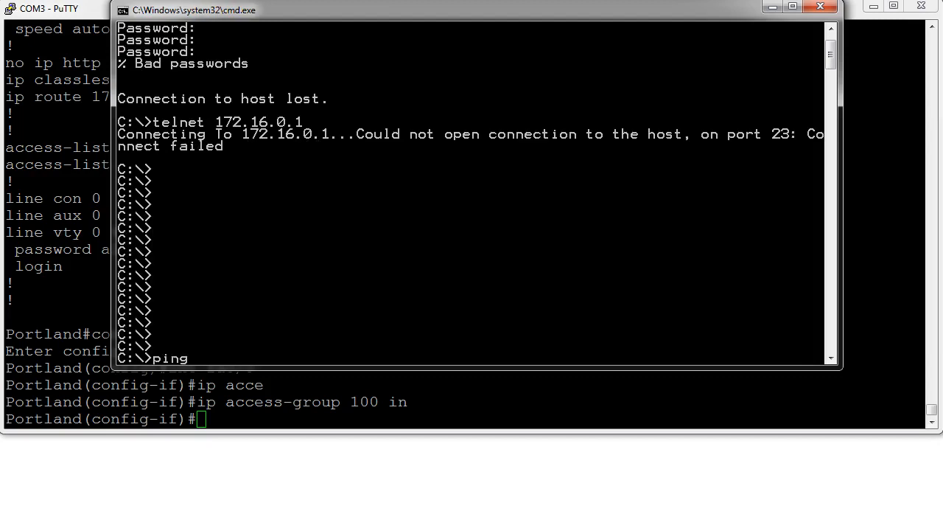
text(172)
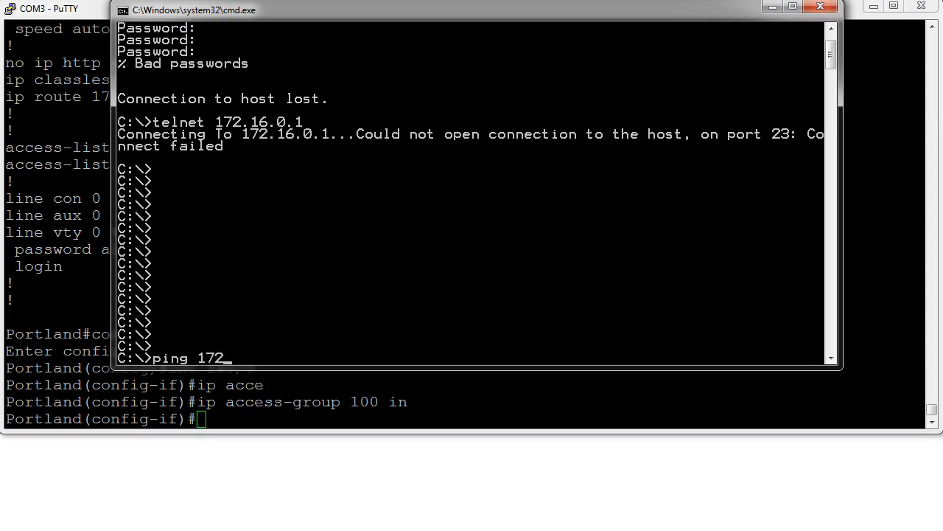
text(.16.0.1)
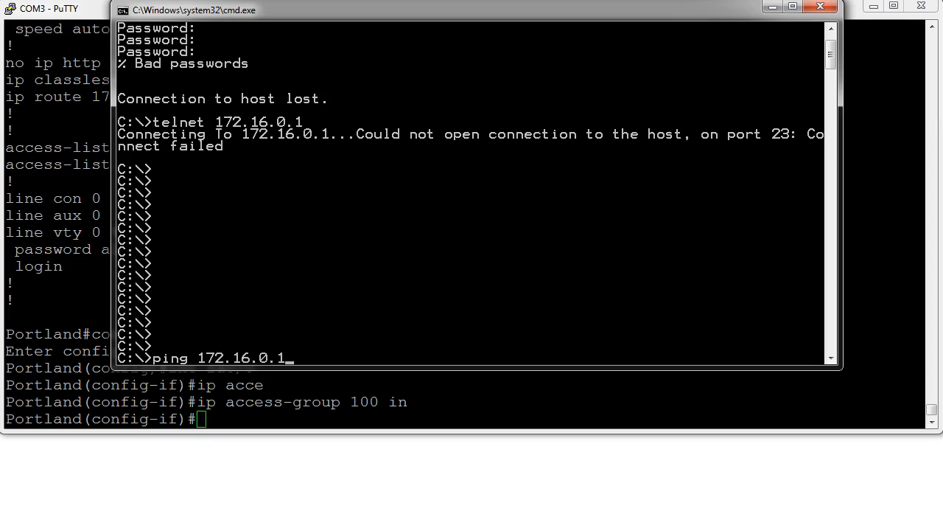
key(Return)
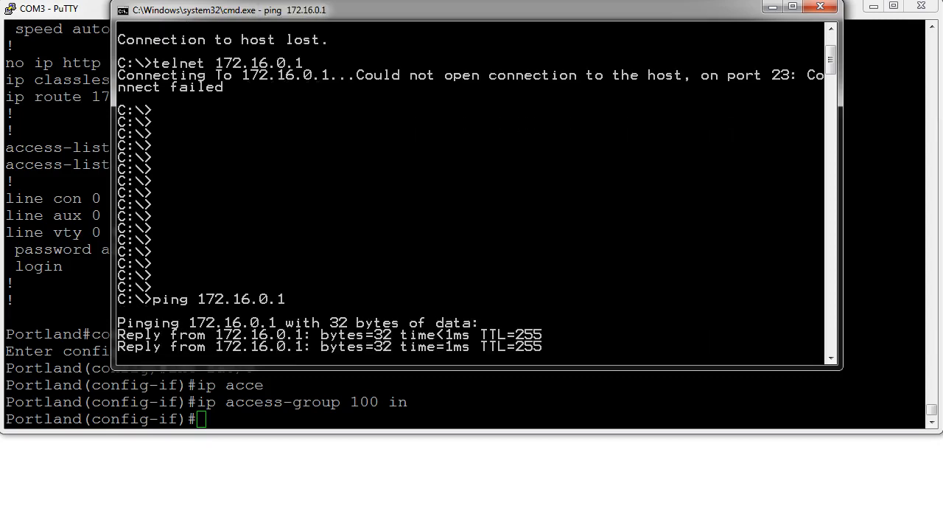